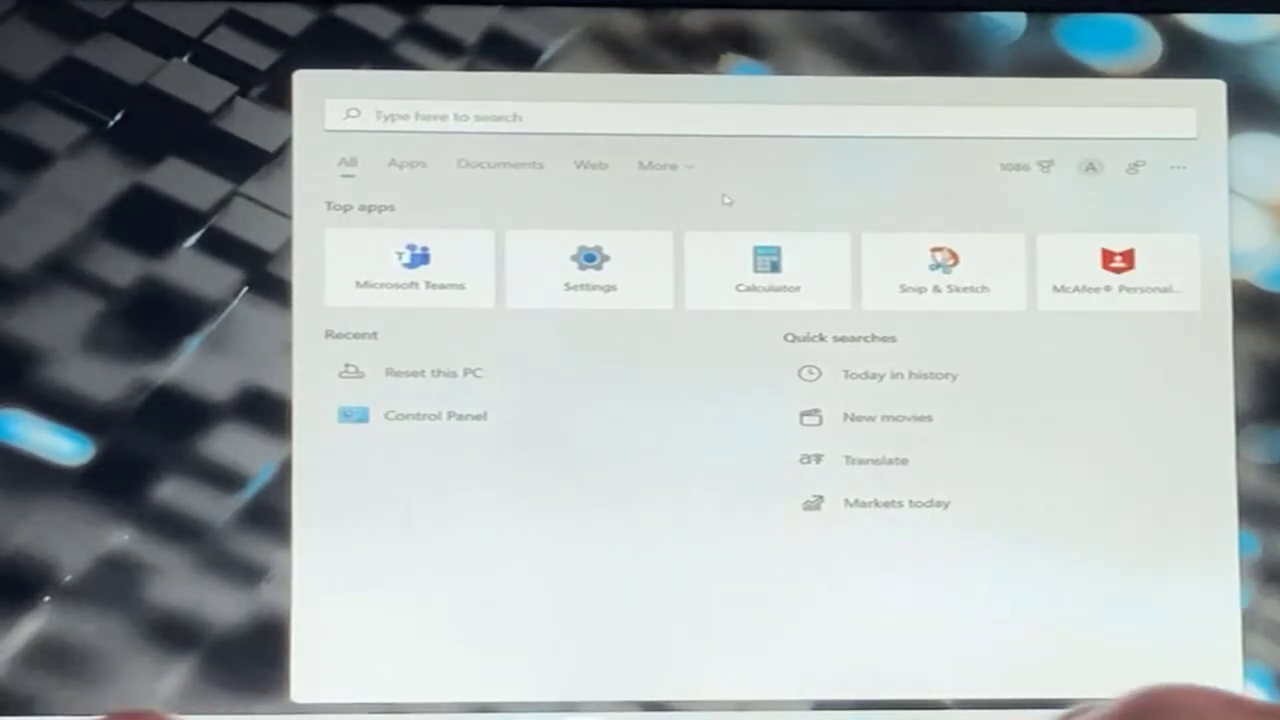
Search Start for 'r' to surface the Reset this PC system setting.
type("r")
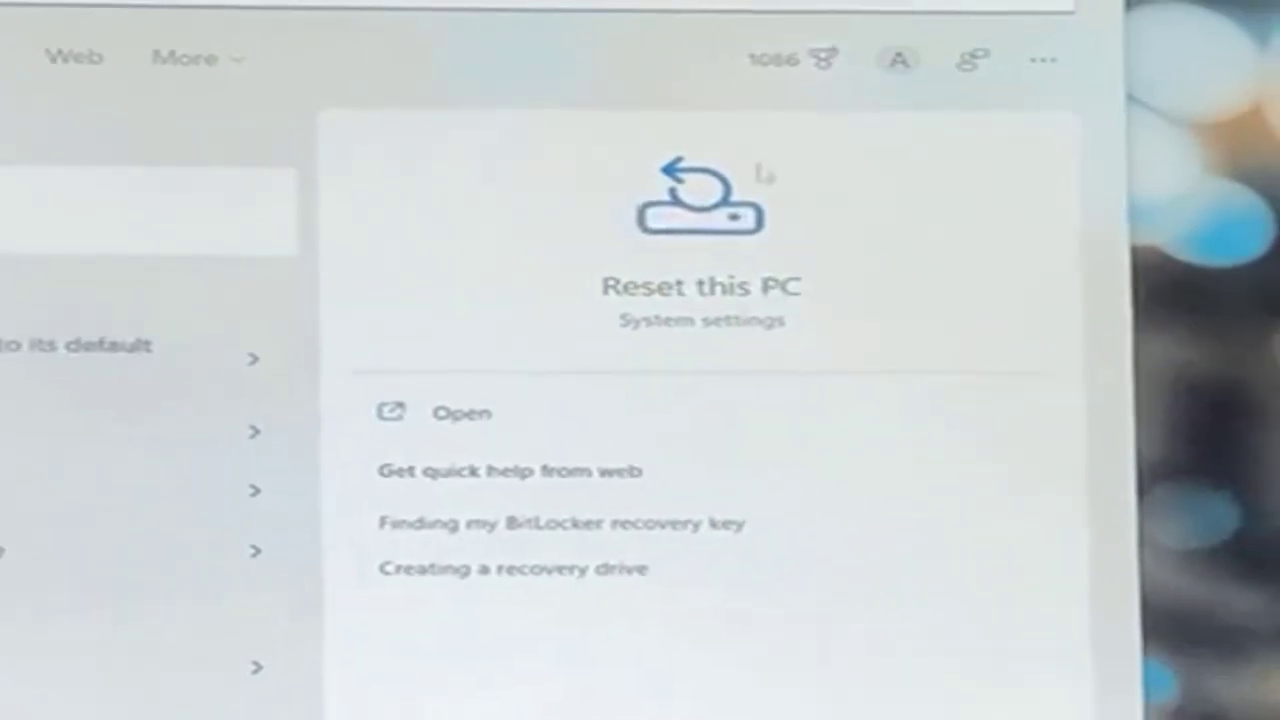
left_click(461, 412)
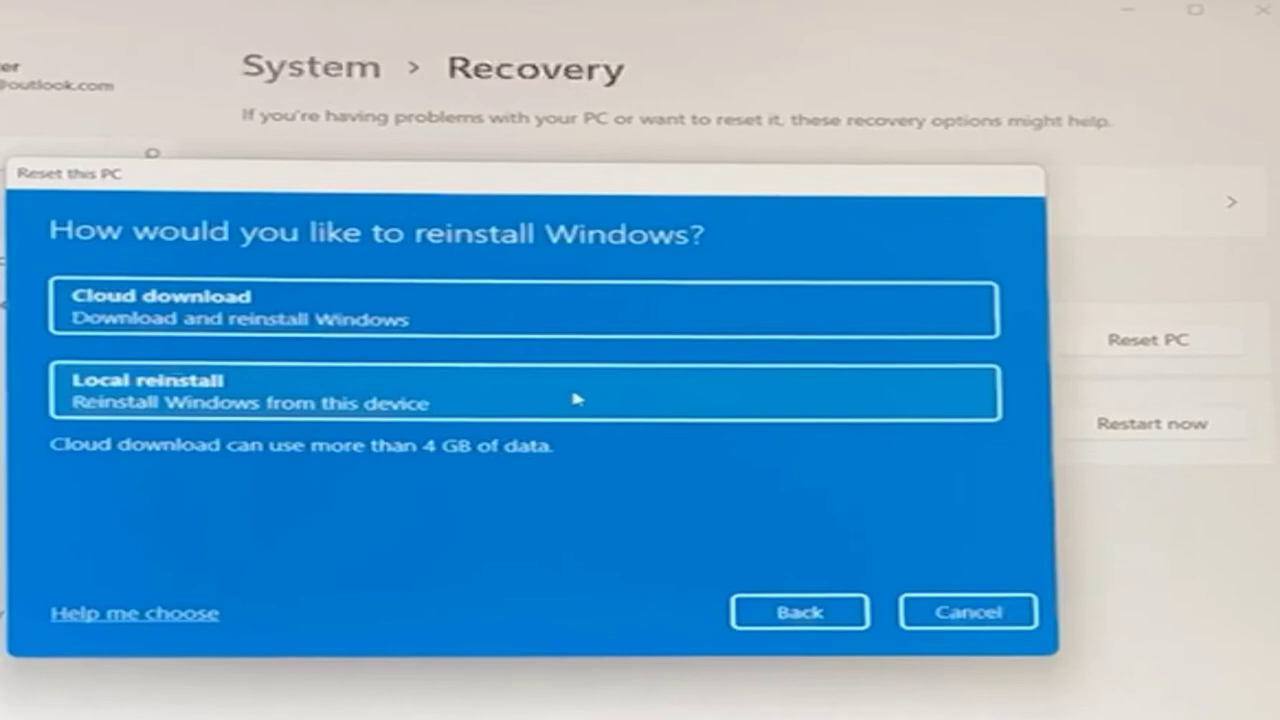
Choose Local reinstall and continue past Additional settings to begin the reset.
left_click(524, 390)
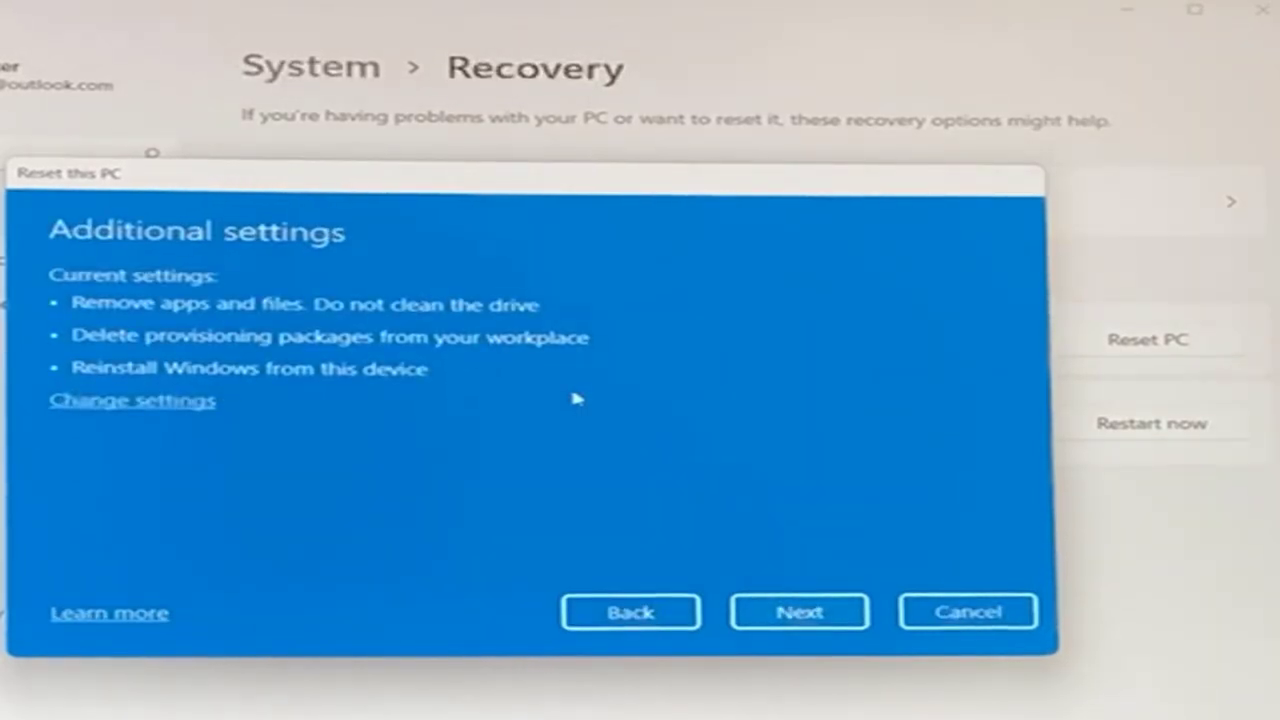
left_click(798, 611)
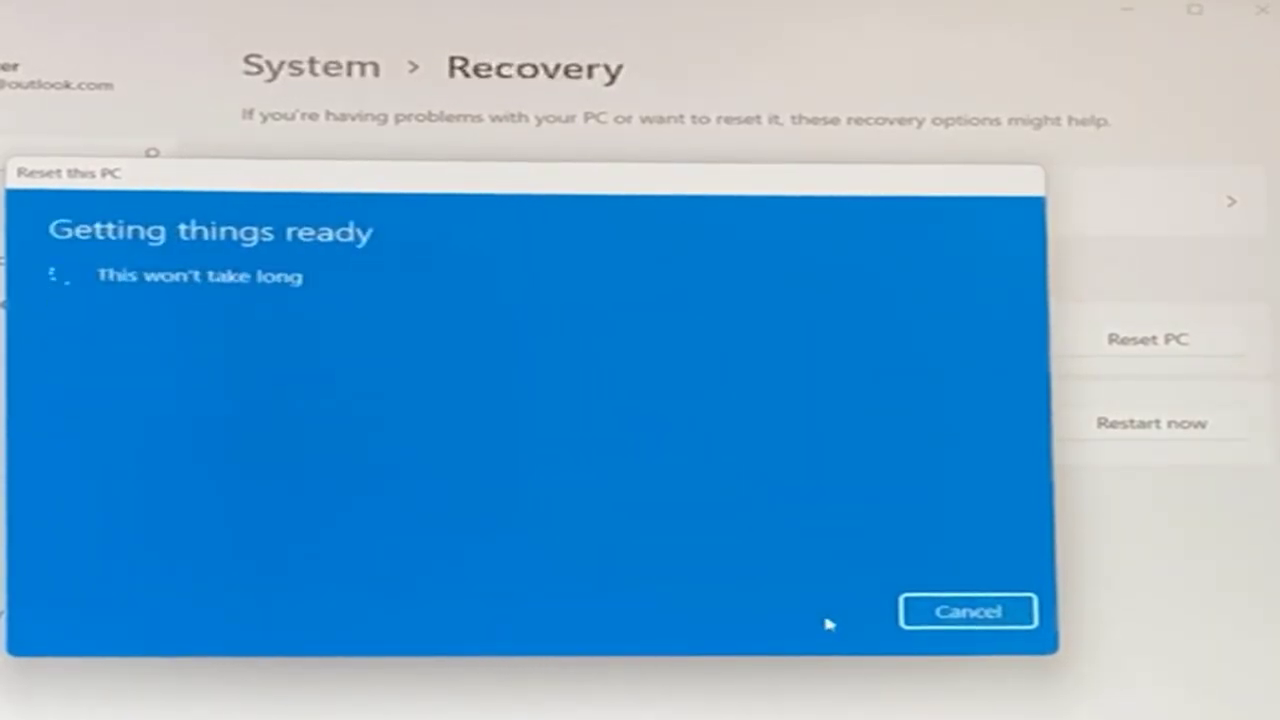